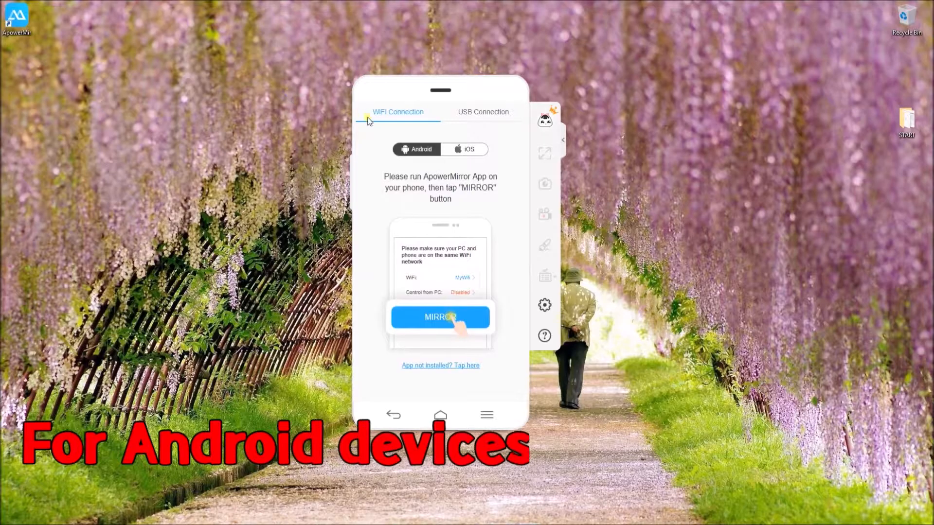
pyautogui.moveTo(380, 127)
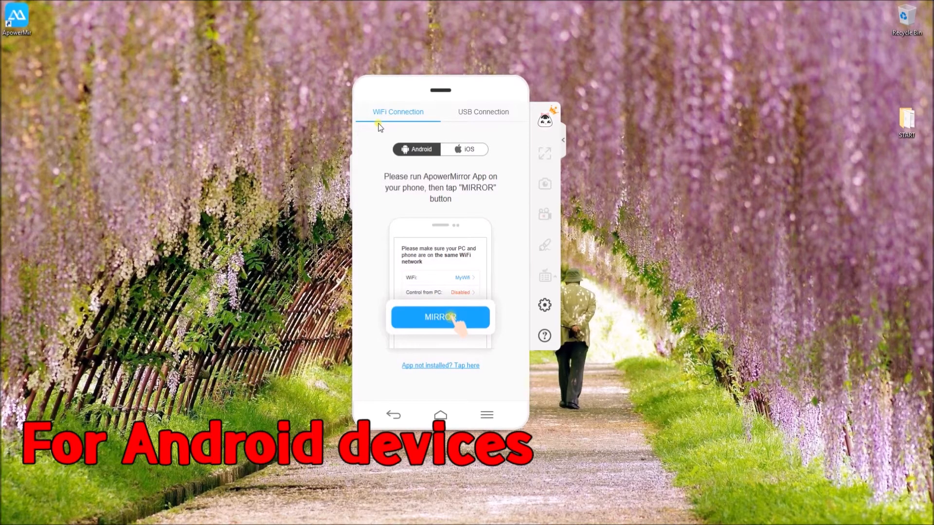
# Step: Choose WiFi connection, search from the phone, and select the Apowersoft PC
pyautogui.click(440, 317)
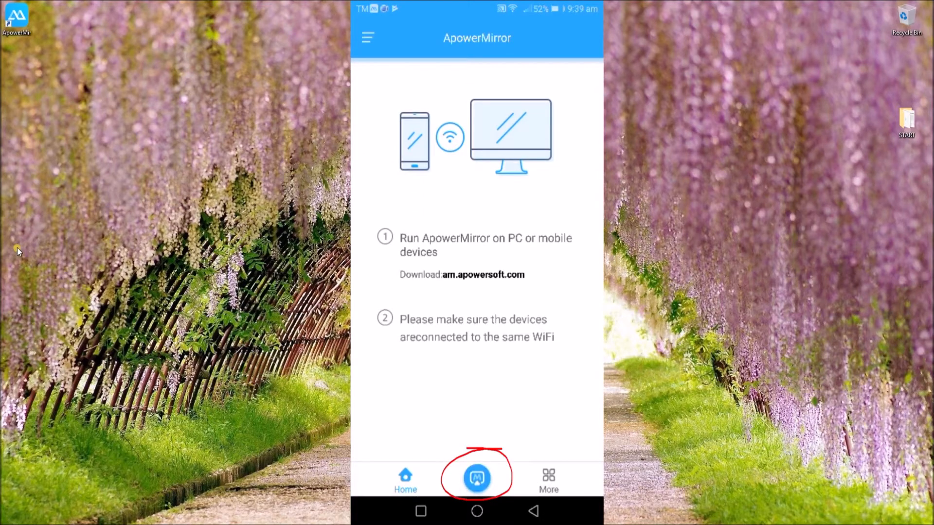
pyautogui.click(478, 478)
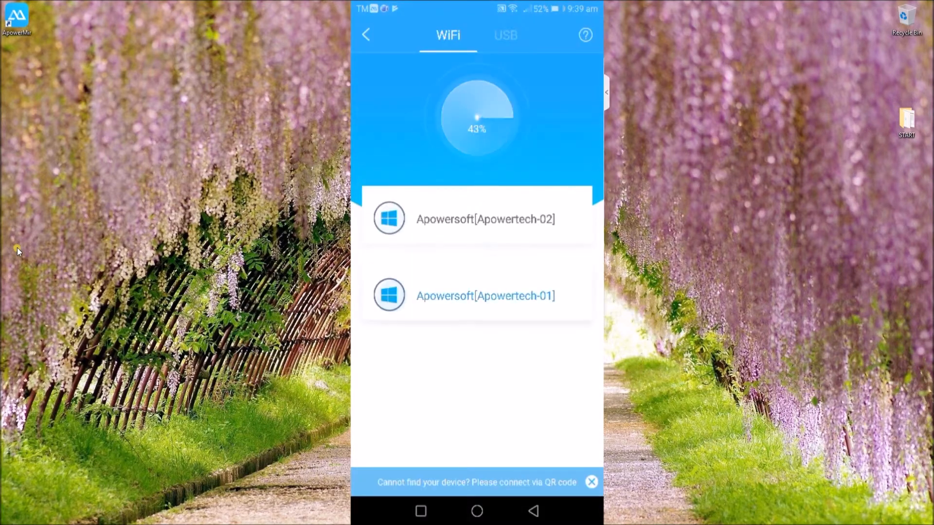
pyautogui.click(487, 296)
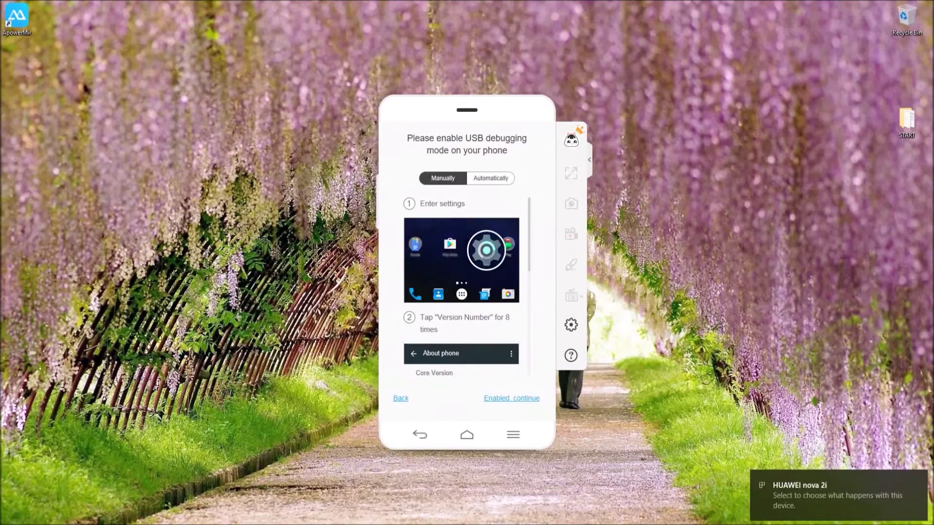
# Step: Confirm USB debugging is enabled and allow screen capture with START NOW
pyautogui.click(511, 398)
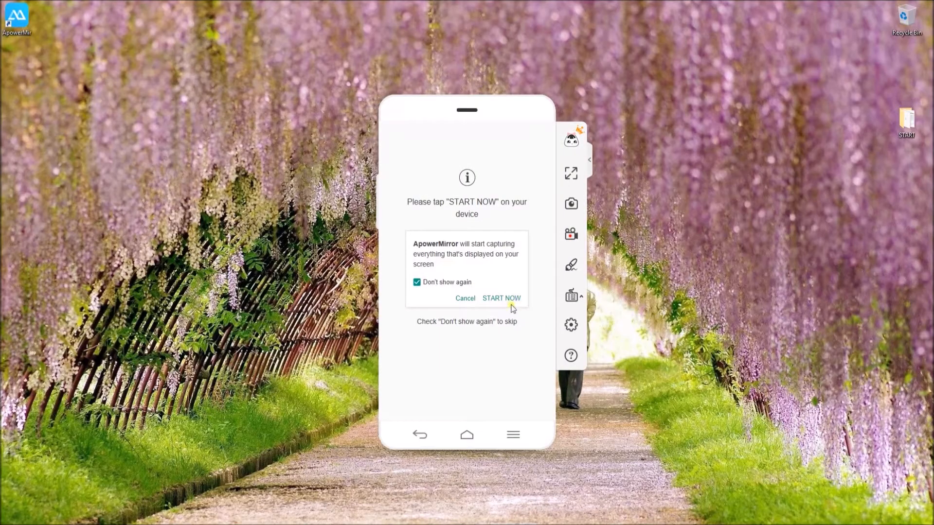
pyautogui.click(501, 298)
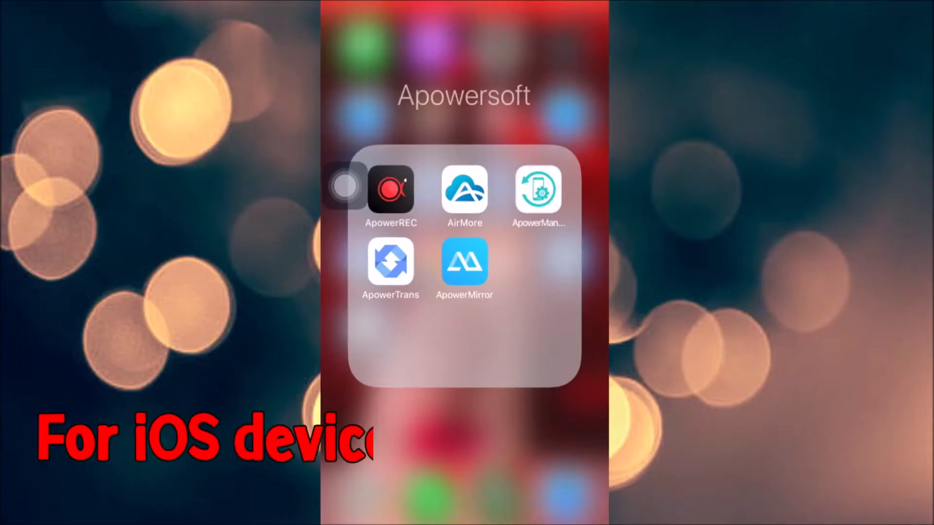
# Step: Launch ApowerMirror on the iPhone and start Screen Mirroring from Control Center
pyautogui.click(465, 263)
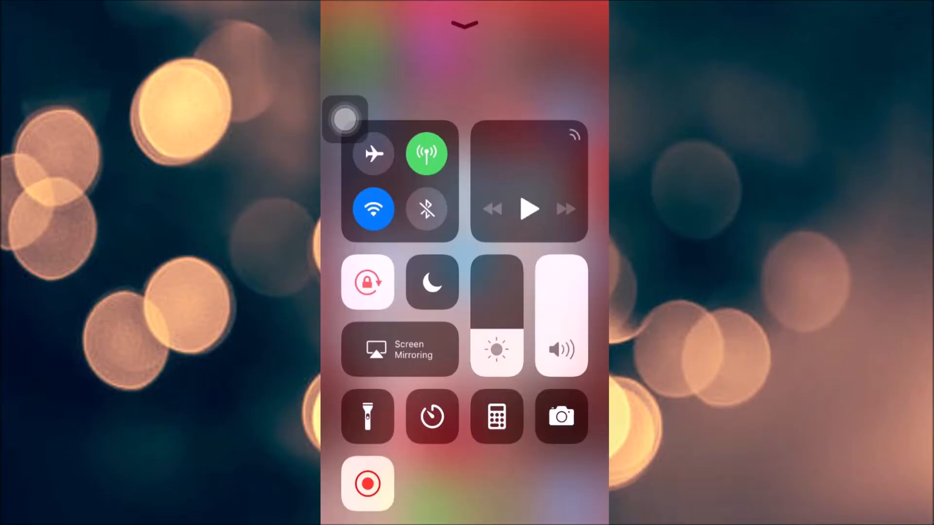
pyautogui.click(400, 351)
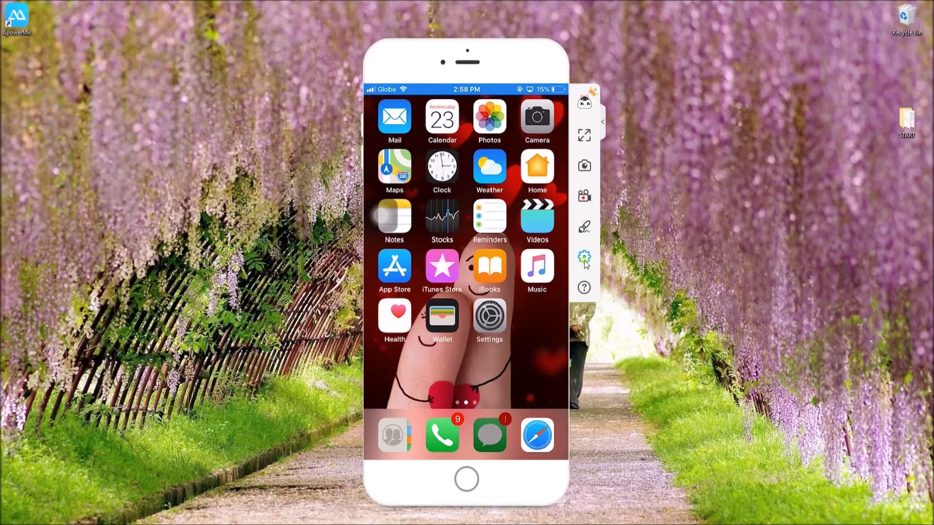
# Step: Set Optimize display to iPhone 6/6s/7 plus 1080*1920 in General settings
pyautogui.click(584, 257)
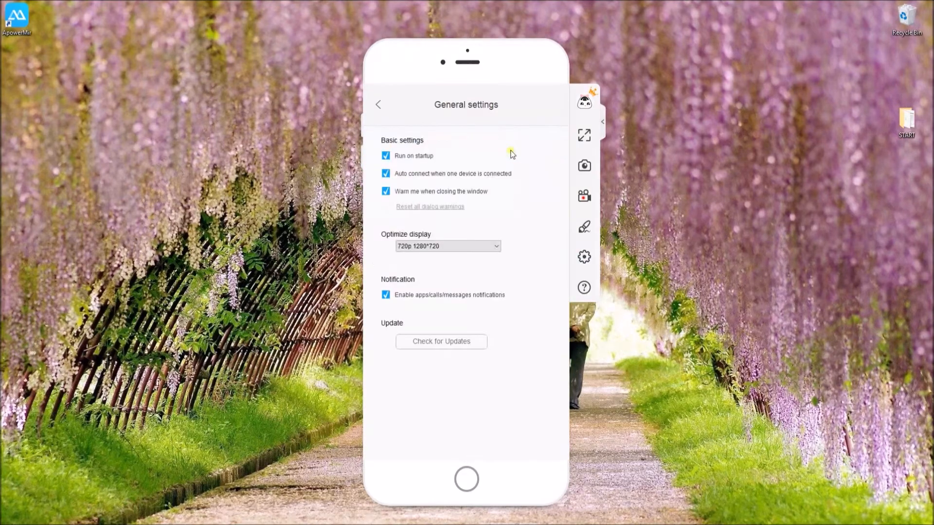
pyautogui.click(448, 246)
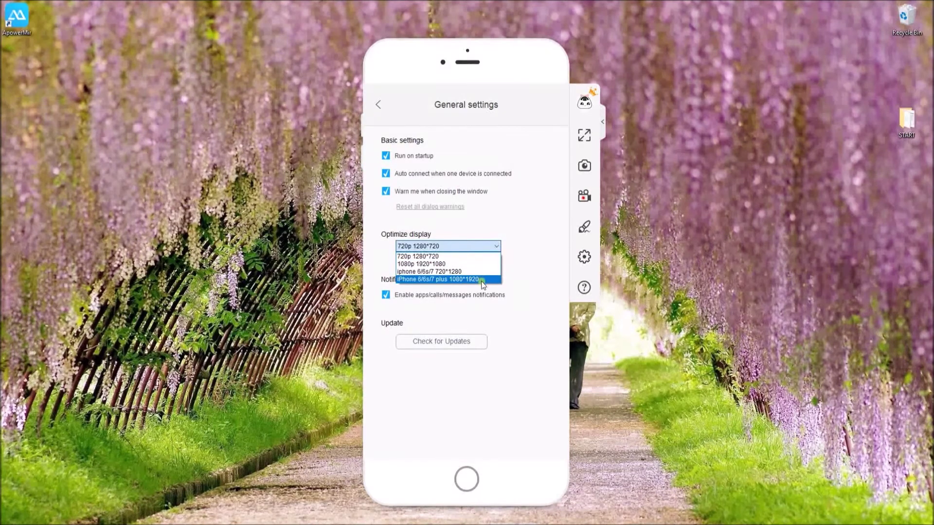
pyautogui.moveTo(477, 248)
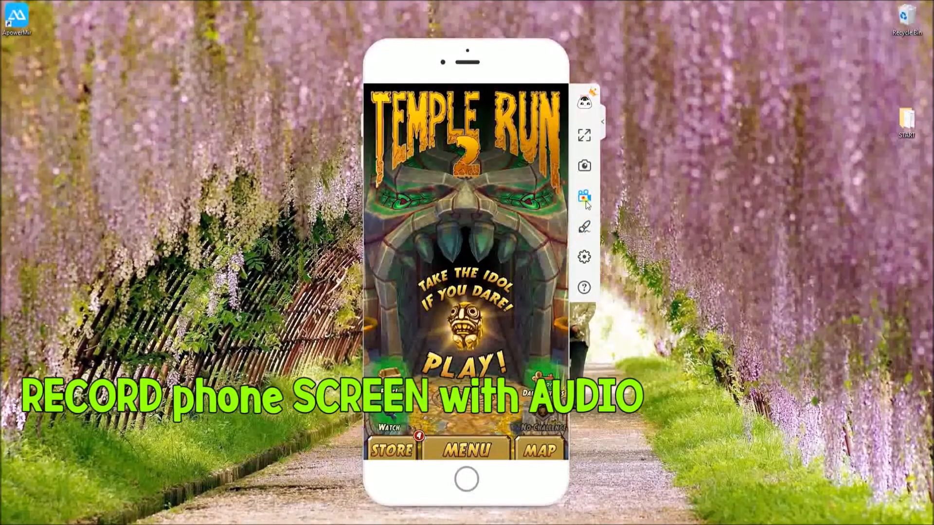
# Step: Record Temple Run 2 gameplay, then view the saved video in its folder
pyautogui.click(583, 196)
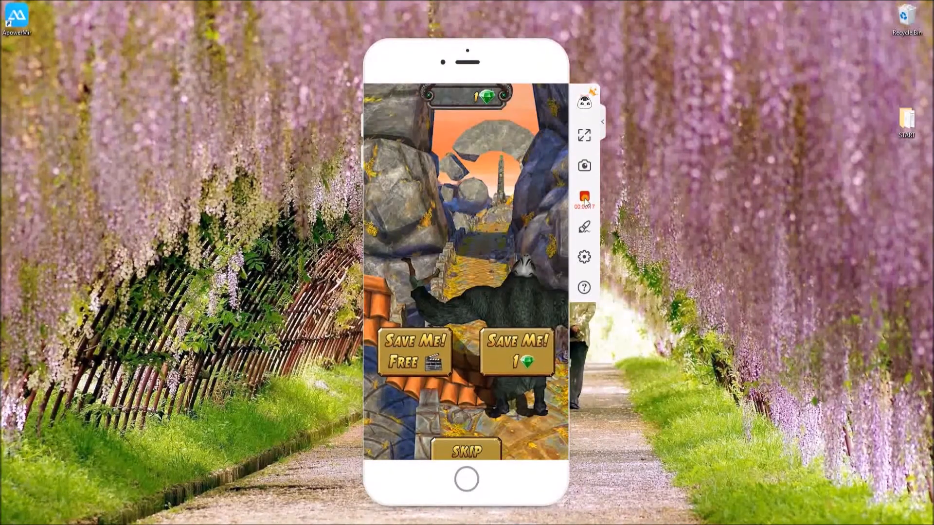
pyautogui.click(584, 197)
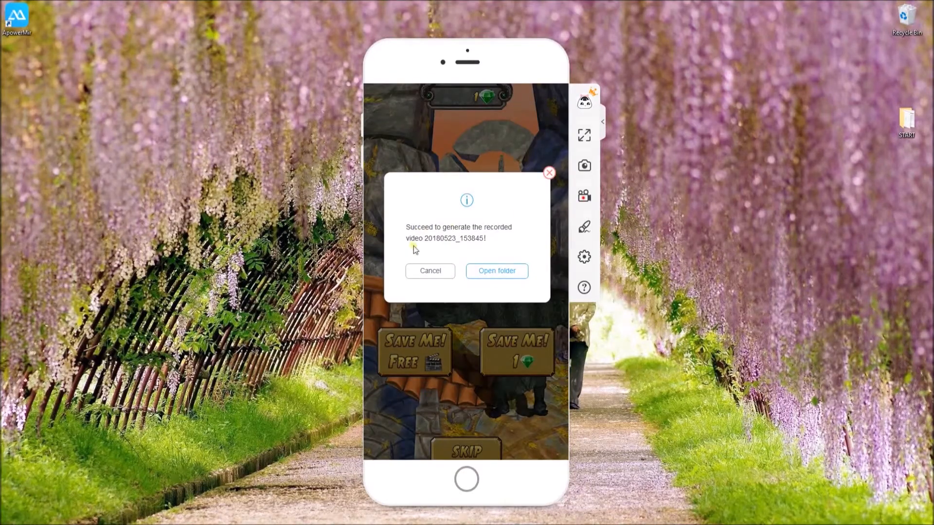
pyautogui.click(497, 271)
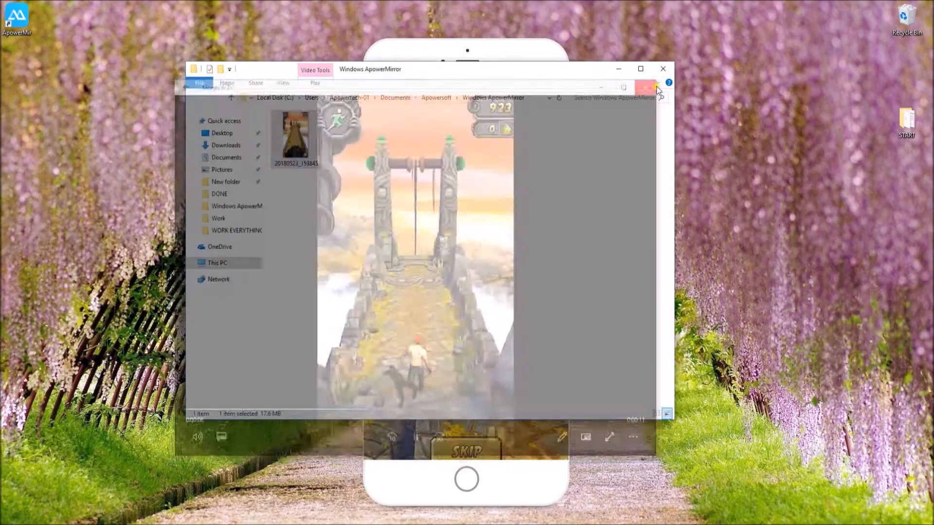
pyautogui.click(662, 68)
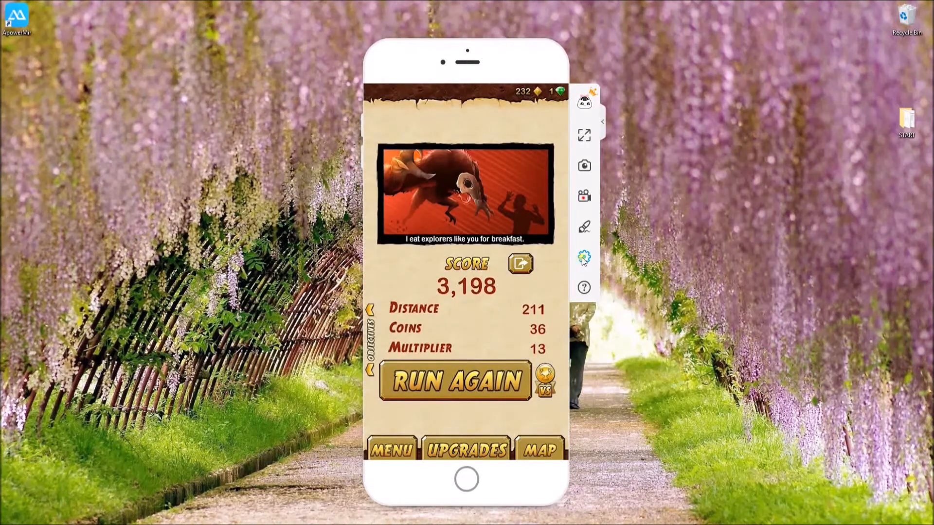
# Step: Open the Capturing settings page from the Settings gear
pyautogui.click(583, 255)
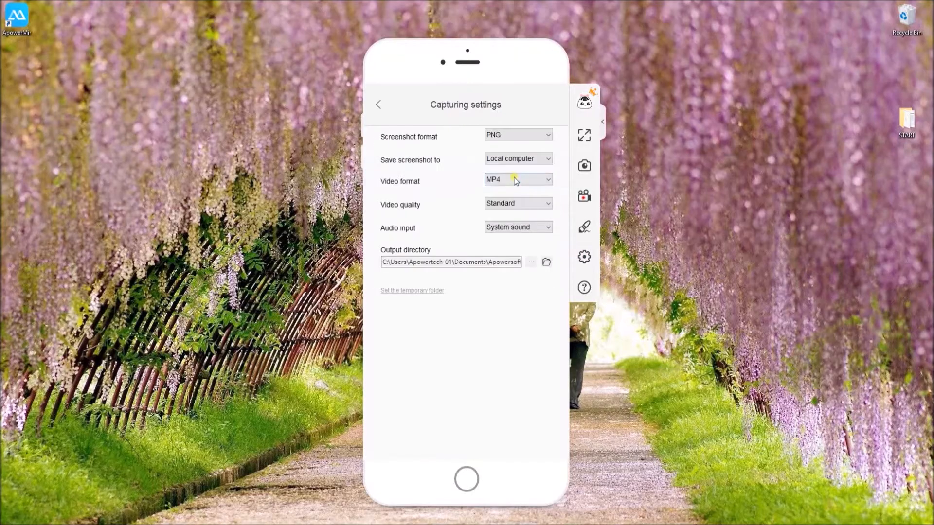
pyautogui.moveTo(419, 206)
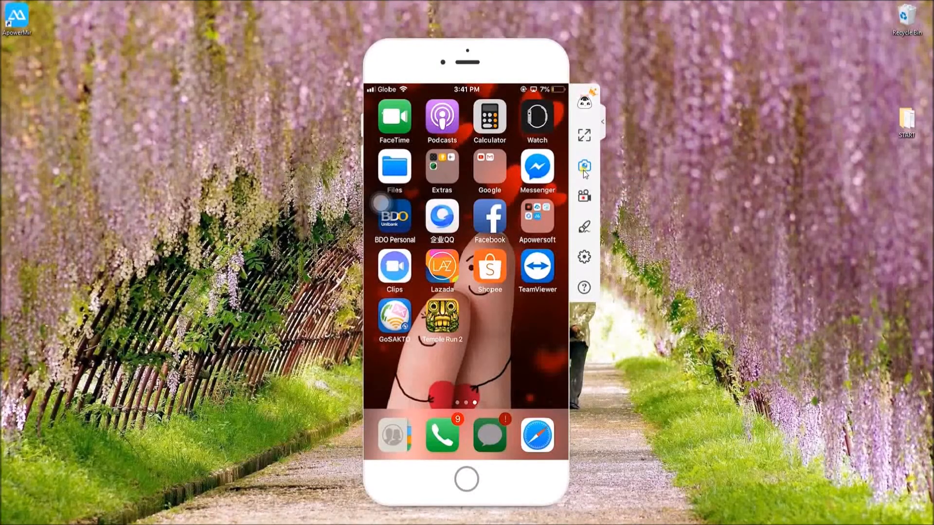
# Step: Take a screenshot, then circle the Shopee icon with the whiteboard brush
pyautogui.click(583, 167)
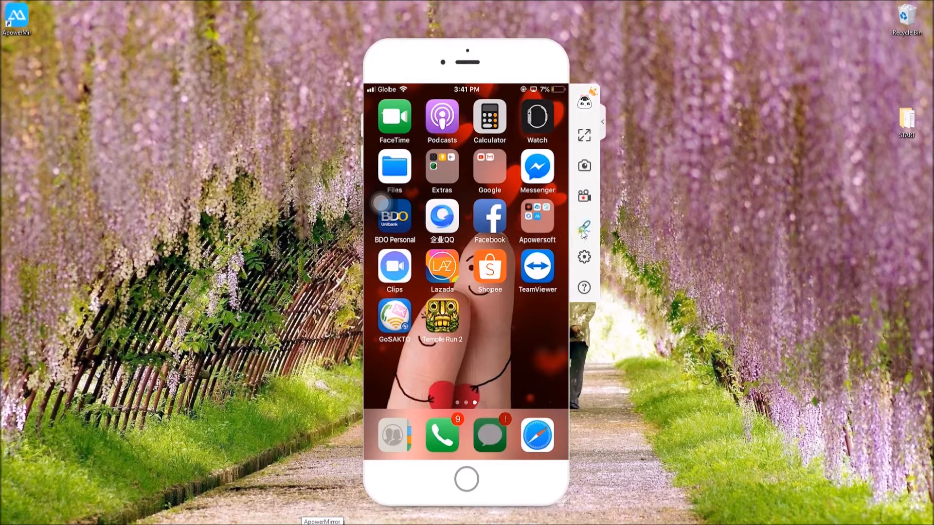
pyautogui.click(583, 228)
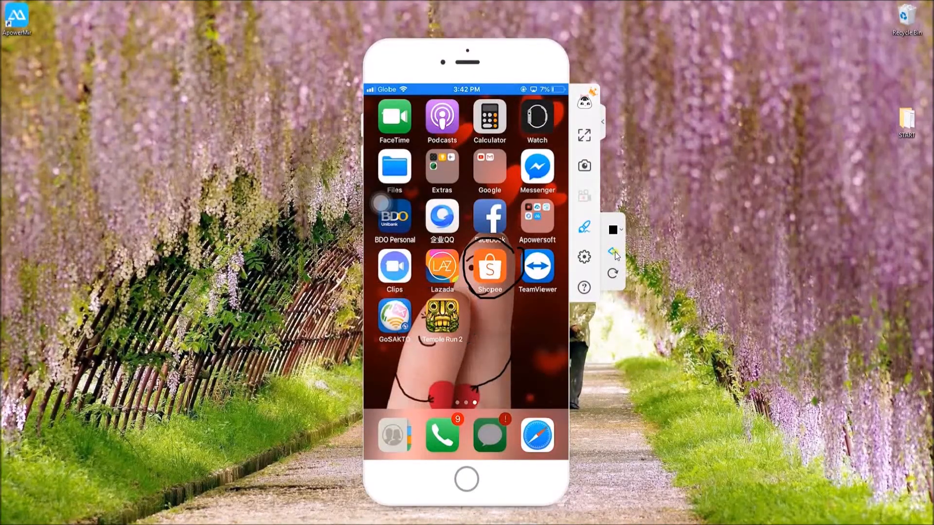
pyautogui.click(612, 251)
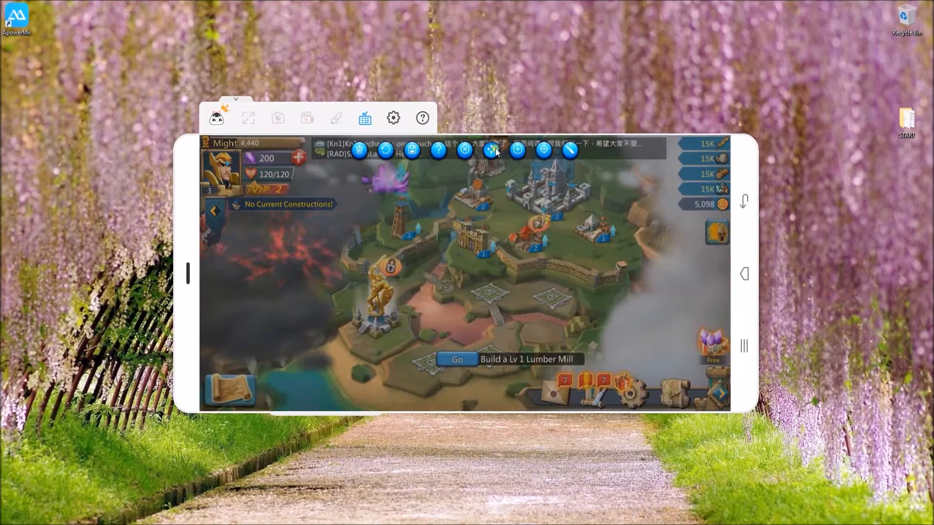
pyautogui.moveTo(542, 149)
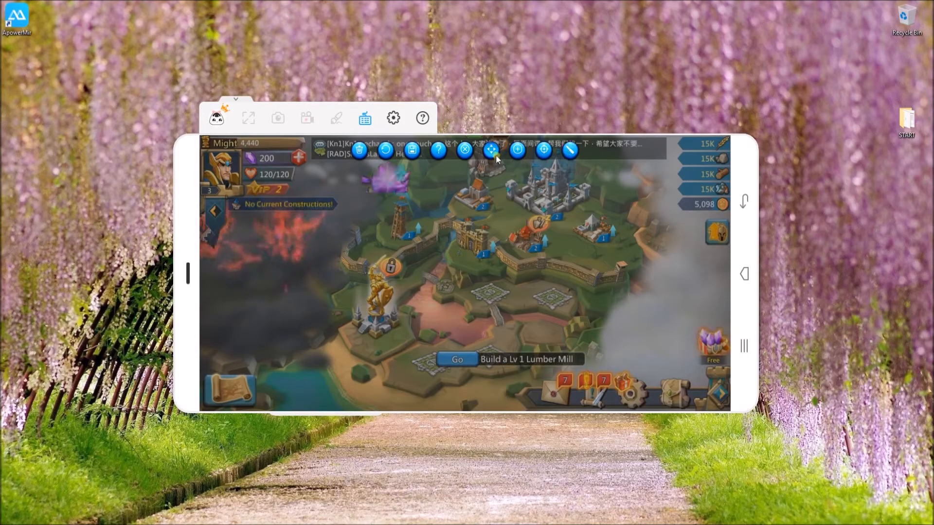
# Step: Add a movement joystick on the game's left side and save the layout
pyautogui.click(491, 150)
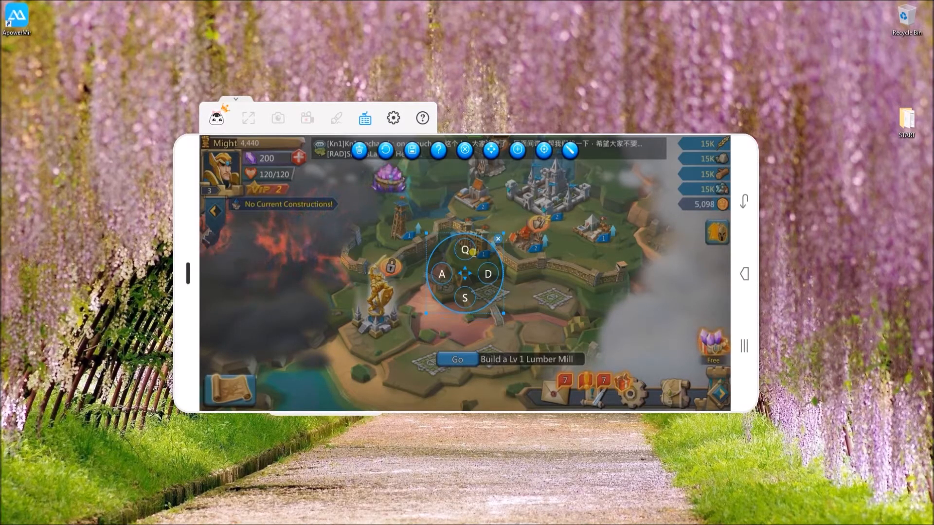
pyautogui.click(442, 274)
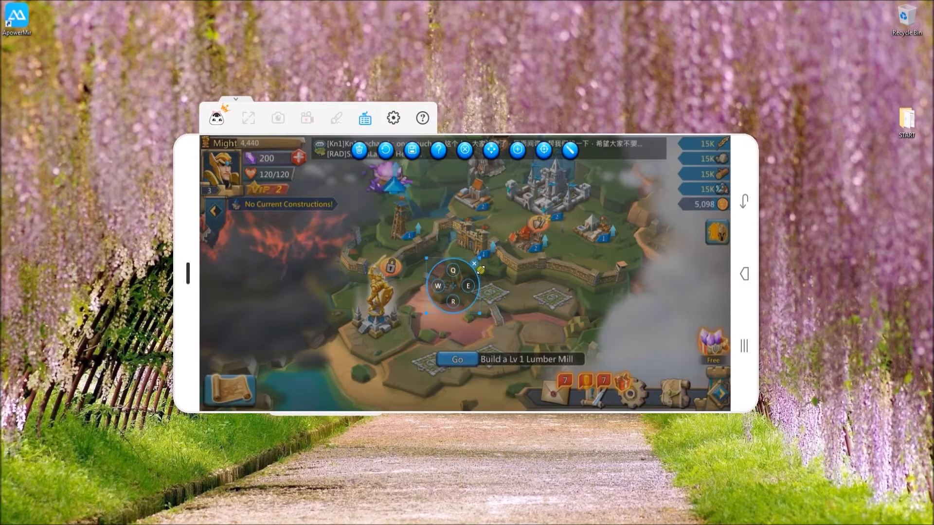
pyautogui.moveTo(452, 285); pyautogui.dragTo(229, 375)
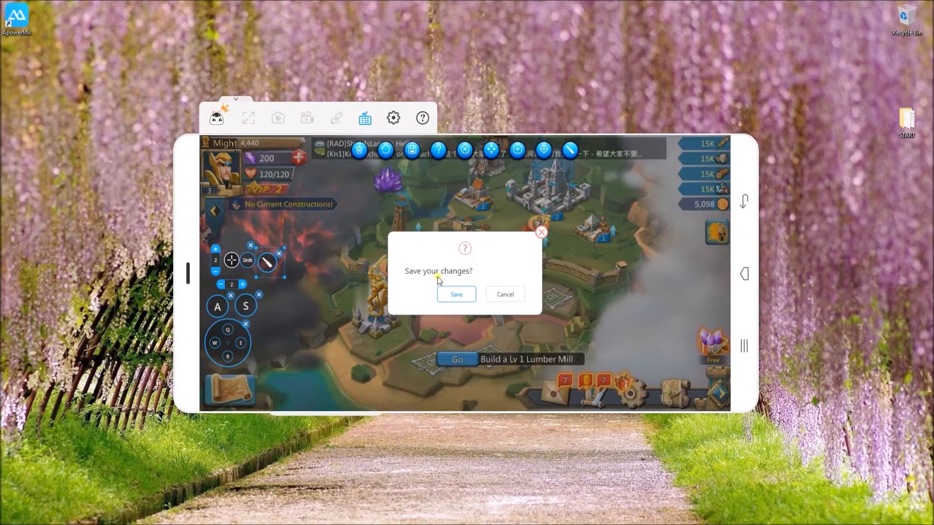
pyautogui.click(456, 294)
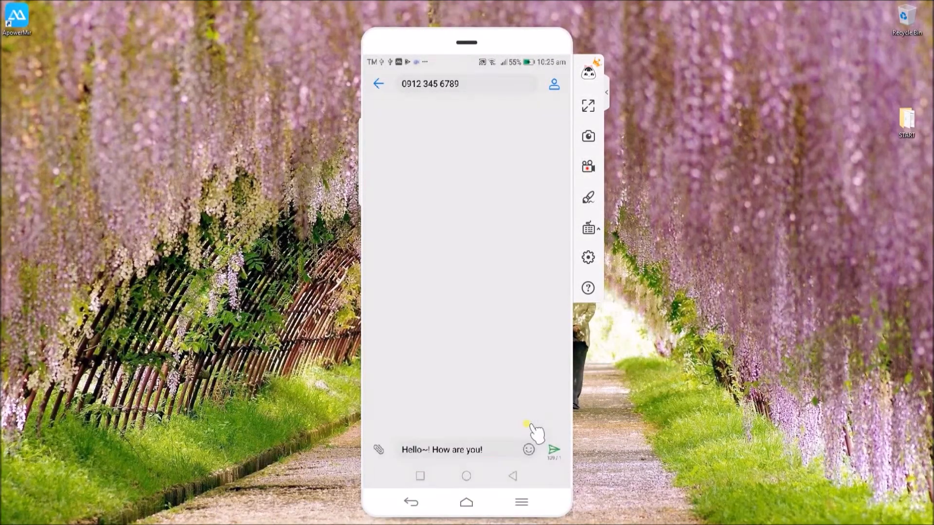
# Step: Send the message 'Hello~! How are you!' in the phone's messaging app
pyautogui.click(528, 449)
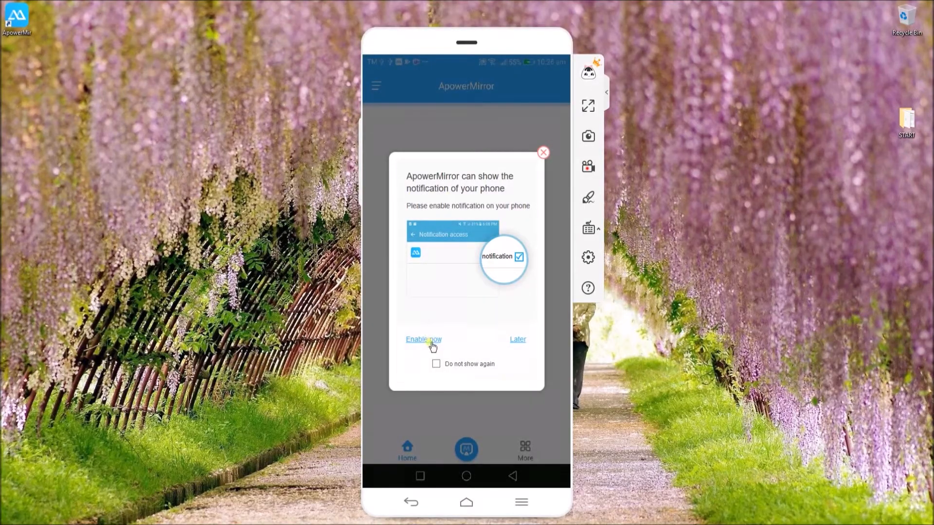
# Step: Turn on ApowerMirror Notification Mirror service and grant its access with ALLOW
pyautogui.click(424, 339)
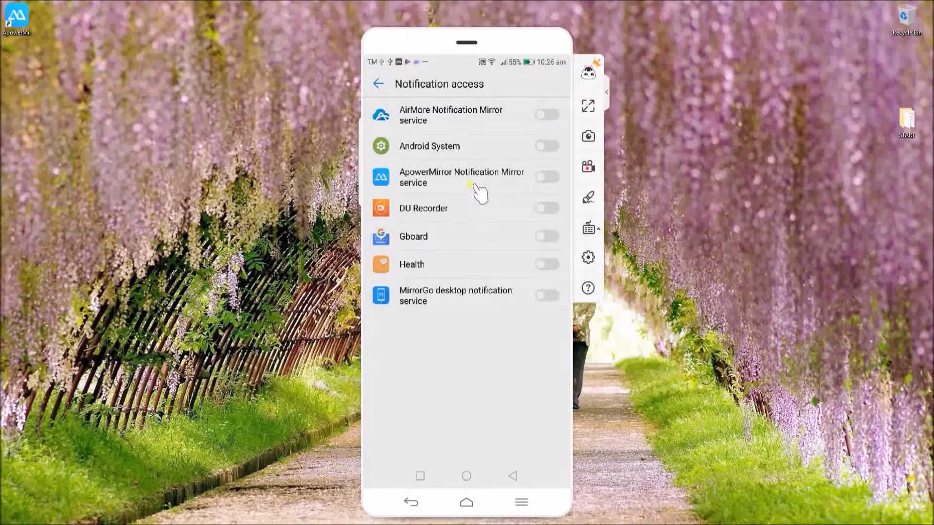
pyautogui.click(546, 177)
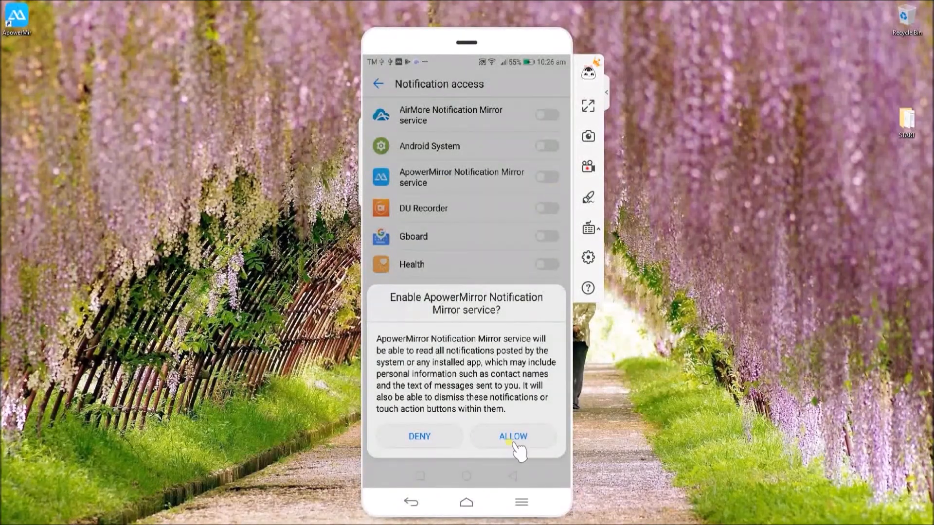
pyautogui.click(512, 436)
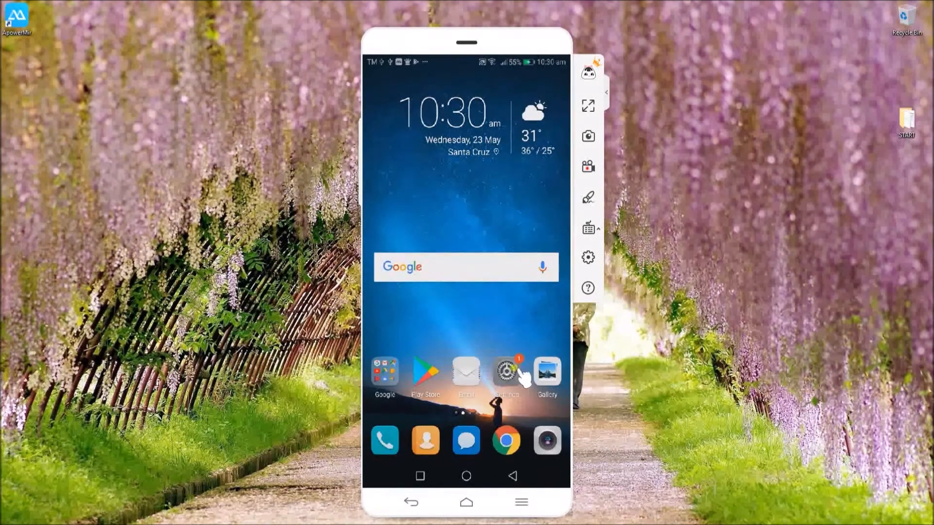
# Step: In the phone's Settings, switch on ApowerMirror Notification Mirror under Special access > Notification access
pyautogui.click(505, 374)
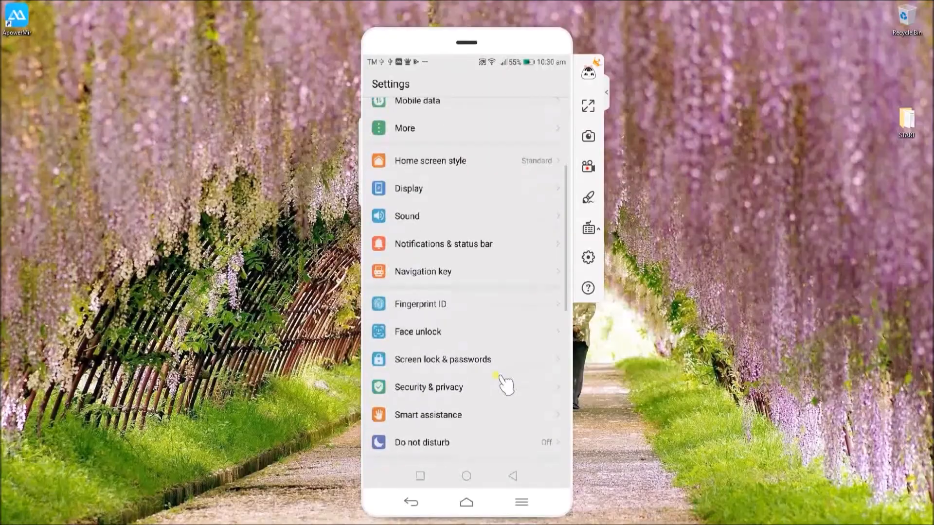
pyautogui.scroll(-3)
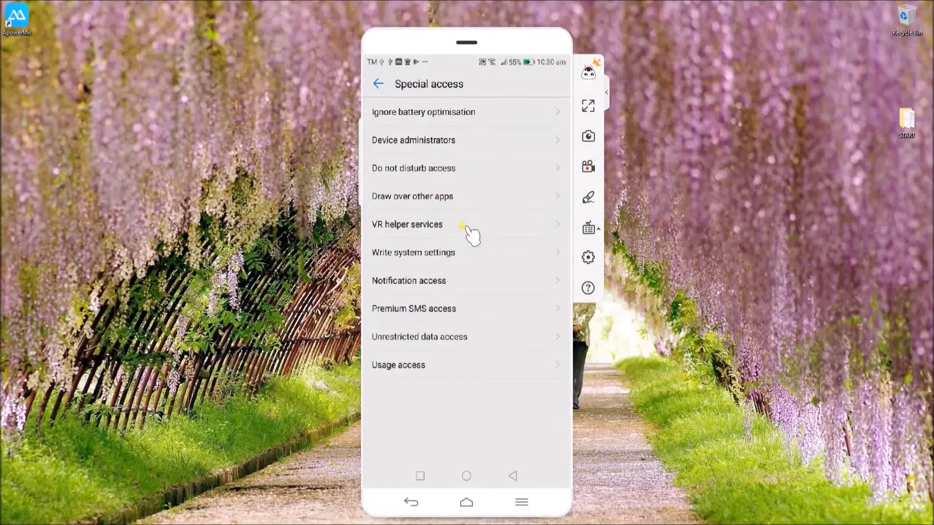
pyautogui.click(409, 280)
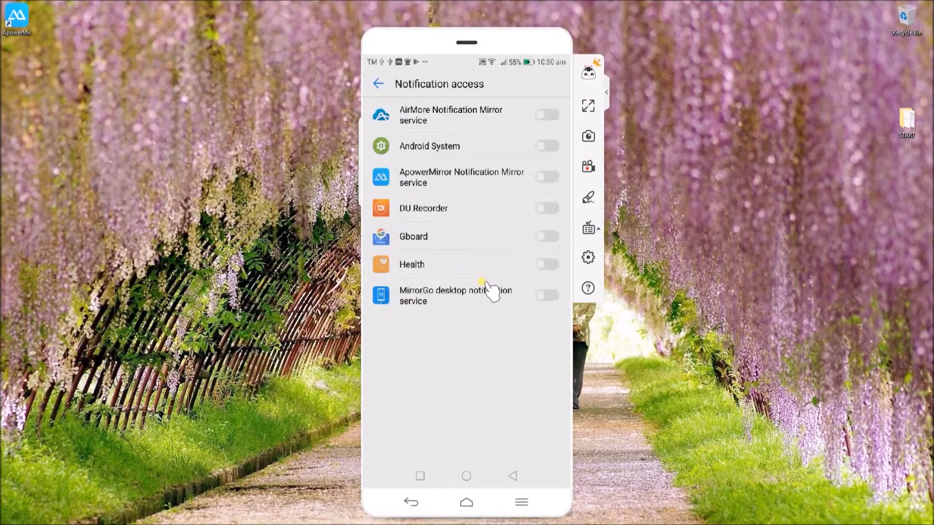
pyautogui.click(546, 177)
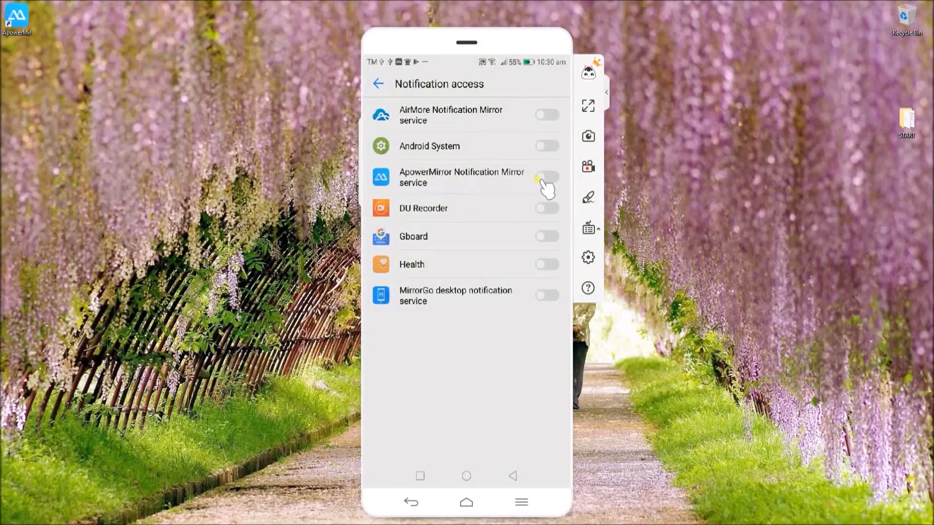
pyautogui.click(547, 183)
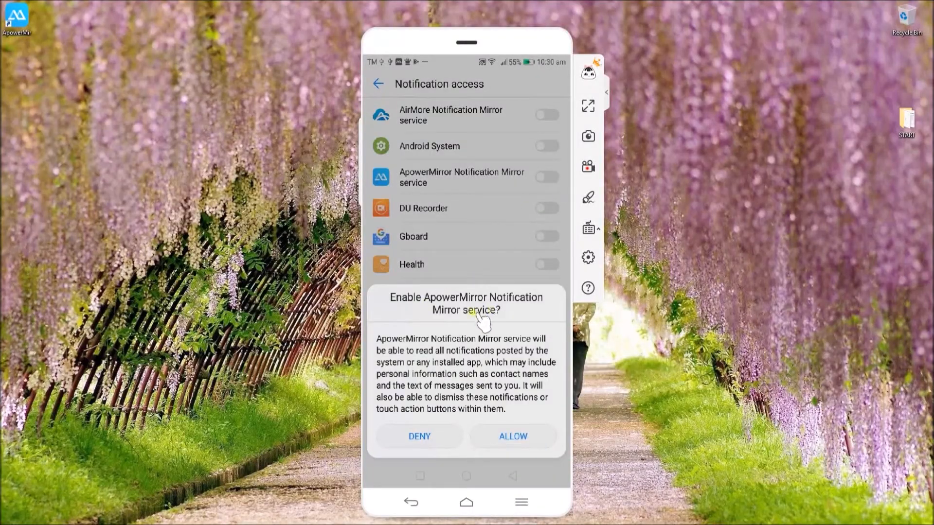